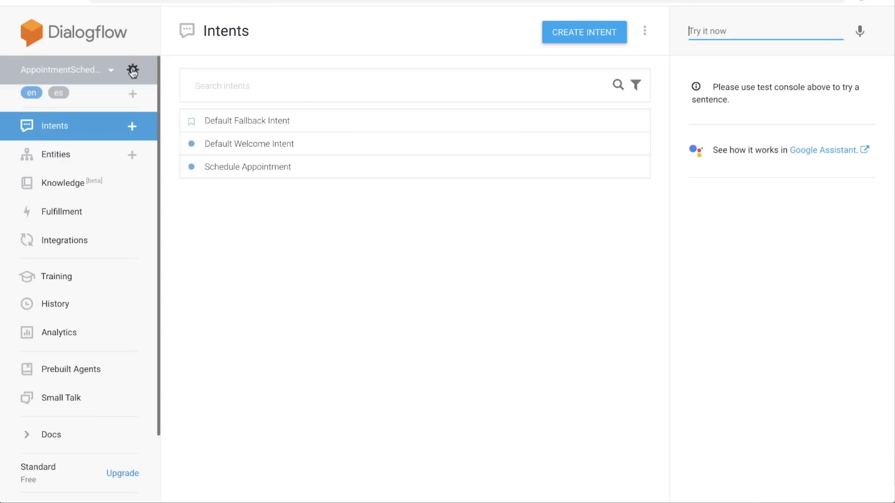
Reach the agent settings to follow its Google Cloud project link.
{"action": "left_click", "coordinate": [133, 69]}
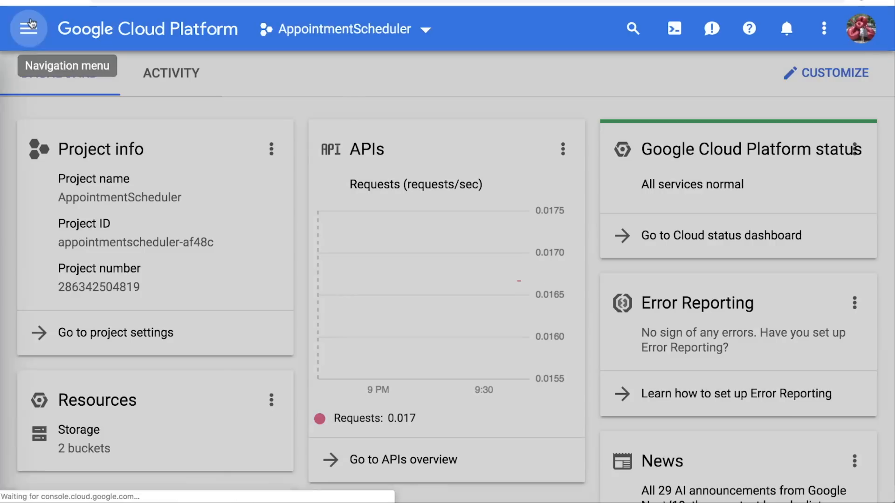
Enable the Google Calendar API from the APIs & Services library for the AppointmentScheduler project.
{"action": "left_click", "coordinate": [28, 26]}
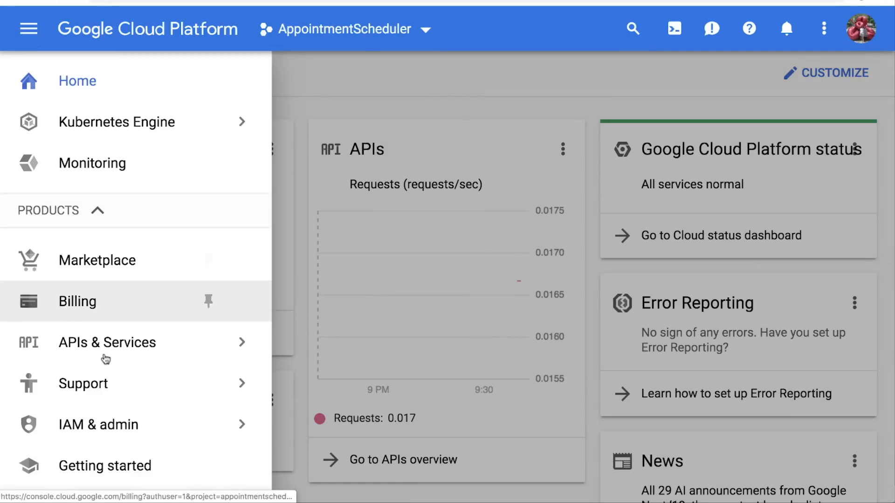
{"action": "mouse_move", "coordinate": [127, 356]}
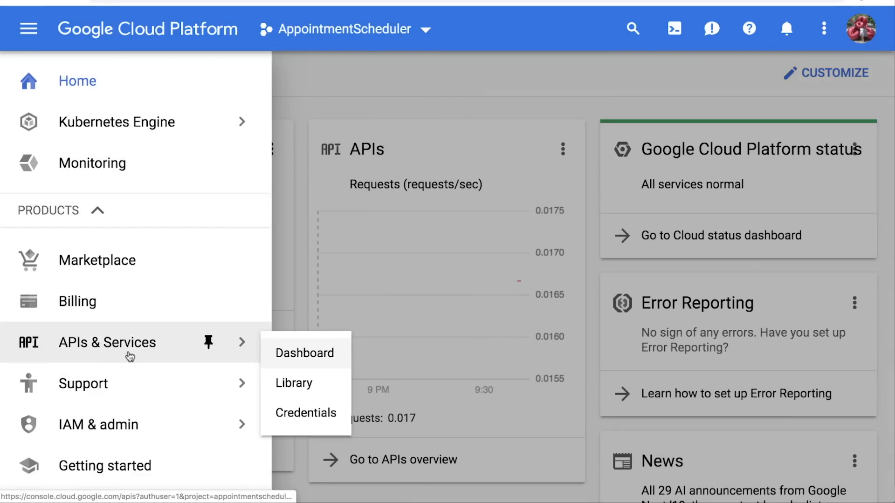
{"action": "left_click", "coordinate": [304, 353]}
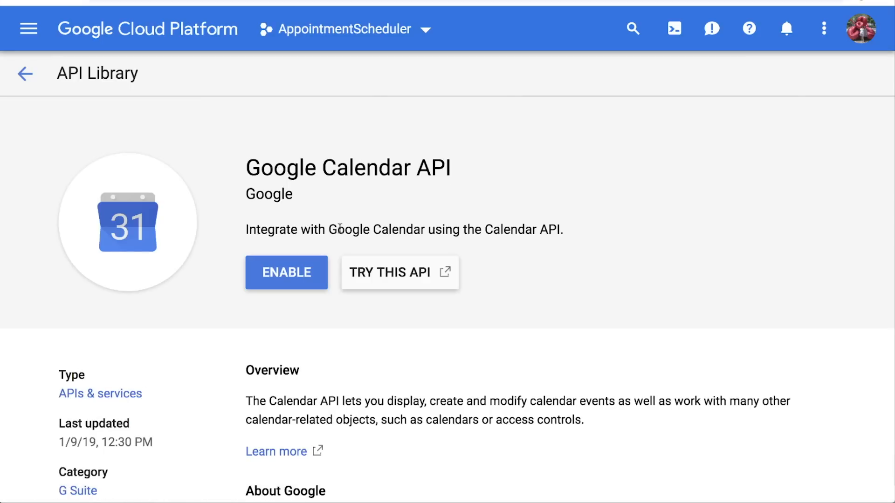
{"action": "left_click", "coordinate": [286, 272]}
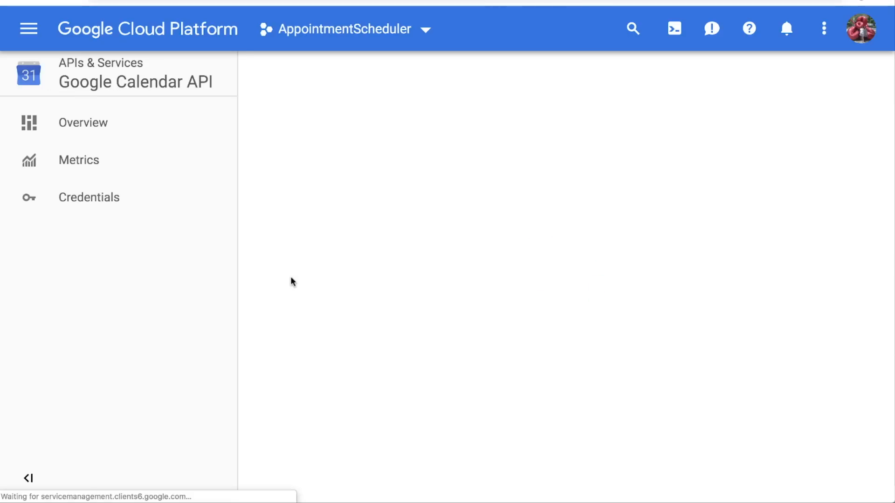
{"action": "left_click", "coordinate": [83, 123]}
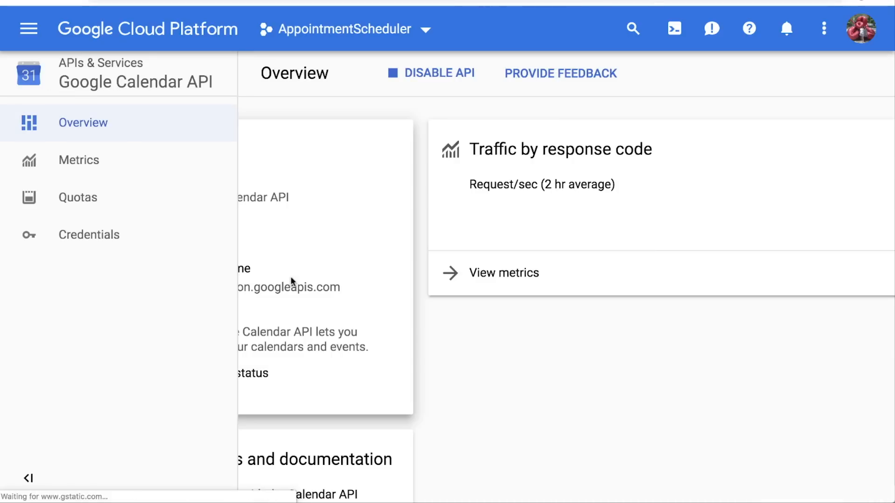
From Credentials, start a service account key for a new service account.
{"action": "left_click", "coordinate": [89, 235]}
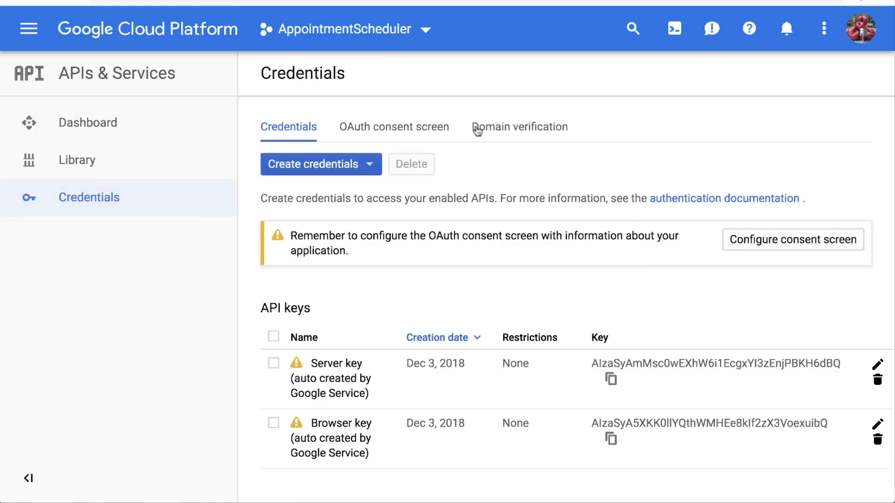
{"action": "mouse_move", "coordinate": [369, 177]}
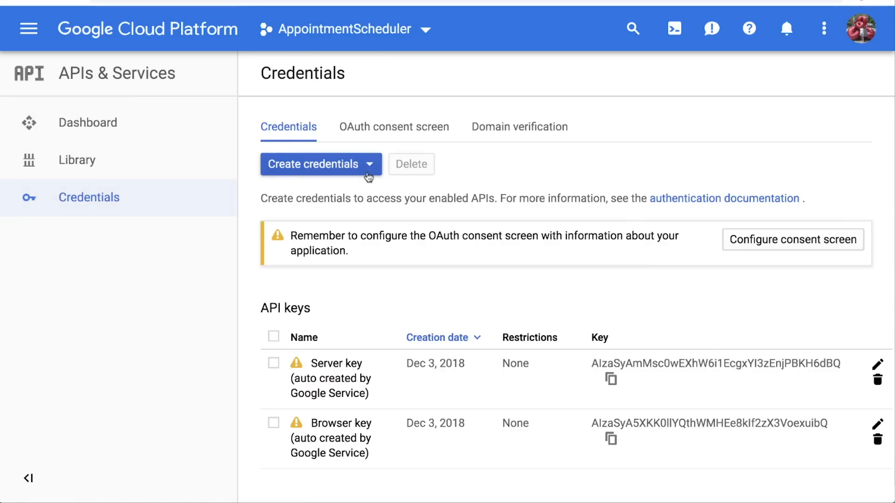
{"action": "left_click", "coordinate": [320, 164]}
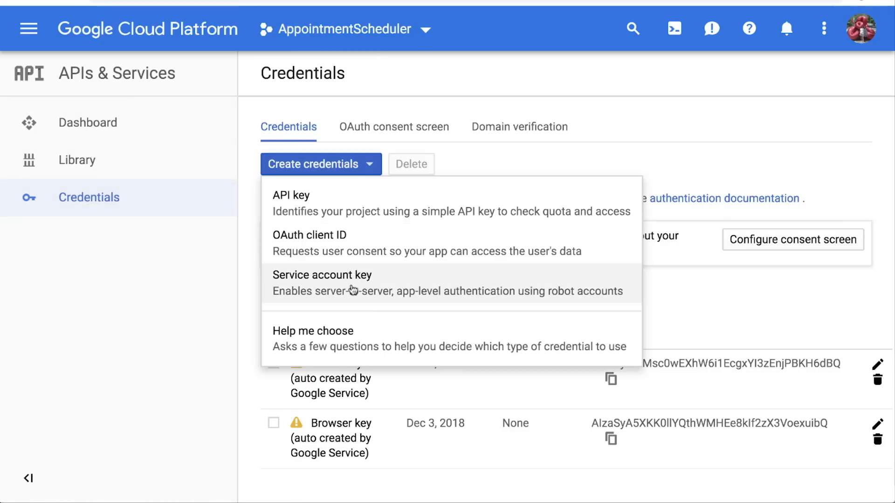
{"action": "left_click", "coordinate": [322, 275]}
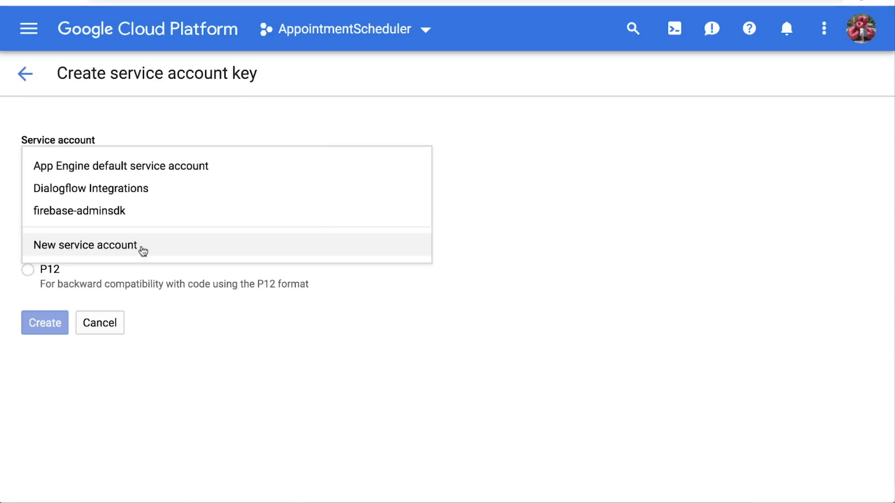
{"action": "left_click", "coordinate": [84, 245]}
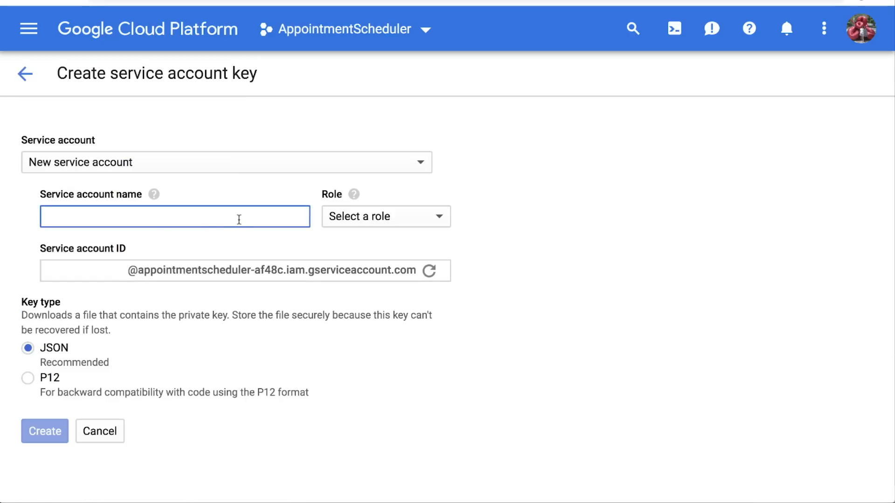
Name the account appointment-scheduler, create it without a role and download its JSON private key.
{"action": "type", "text": "a"}
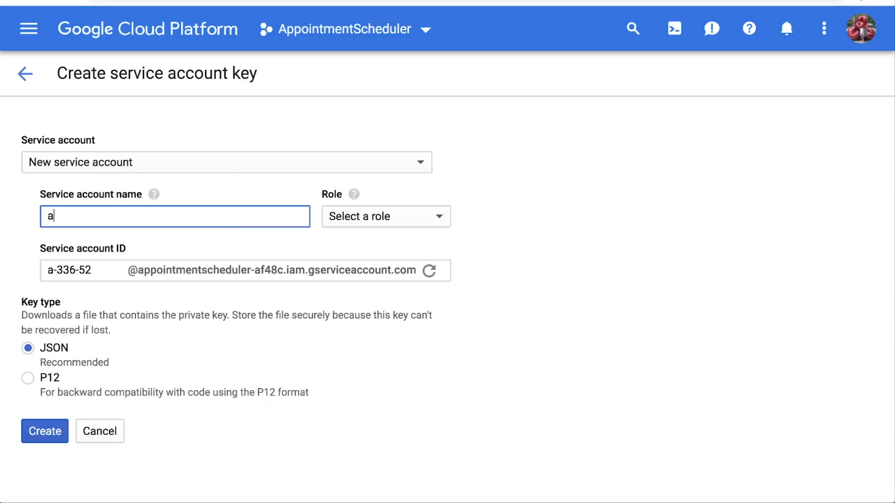
{"action": "type", "text": "ppointment-scheduler"}
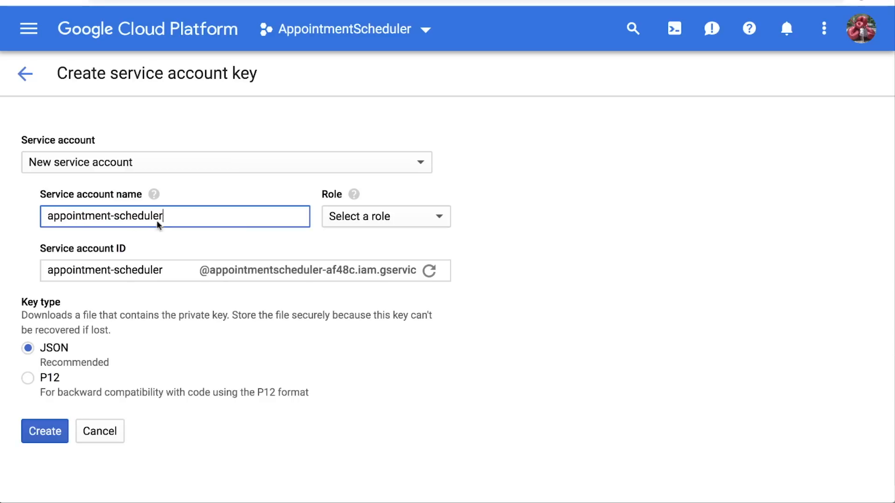
{"action": "mouse_move", "coordinate": [142, 321]}
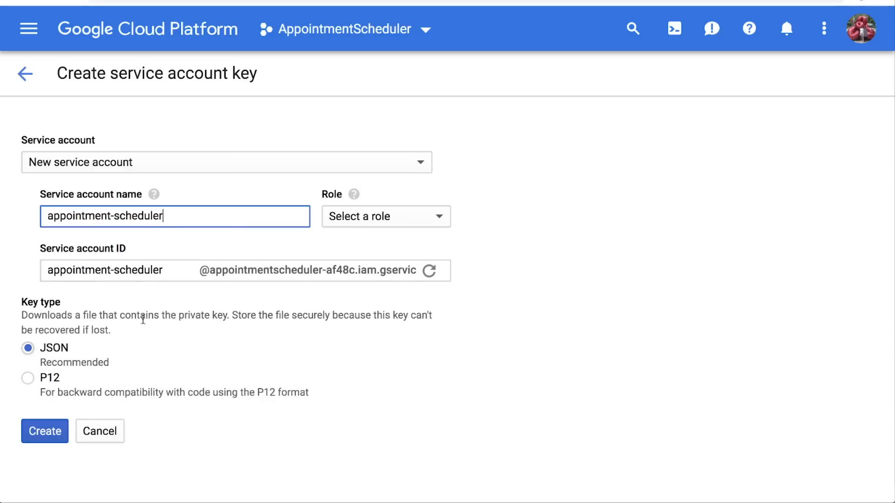
{"action": "left_click", "coordinate": [44, 431]}
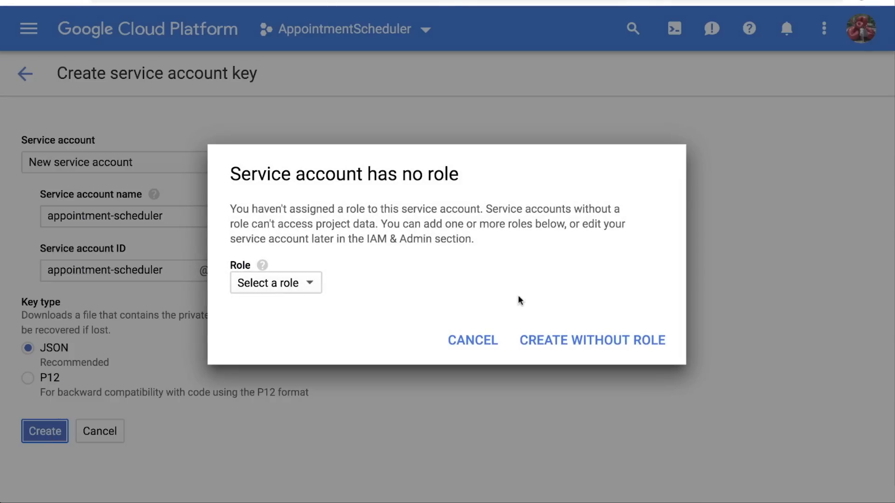
{"action": "left_click", "coordinate": [592, 341]}
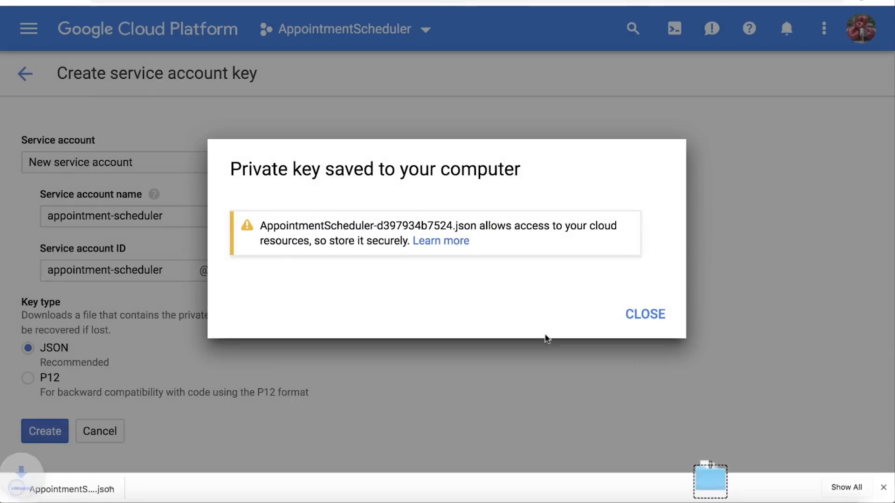
{"action": "left_click", "coordinate": [645, 314]}
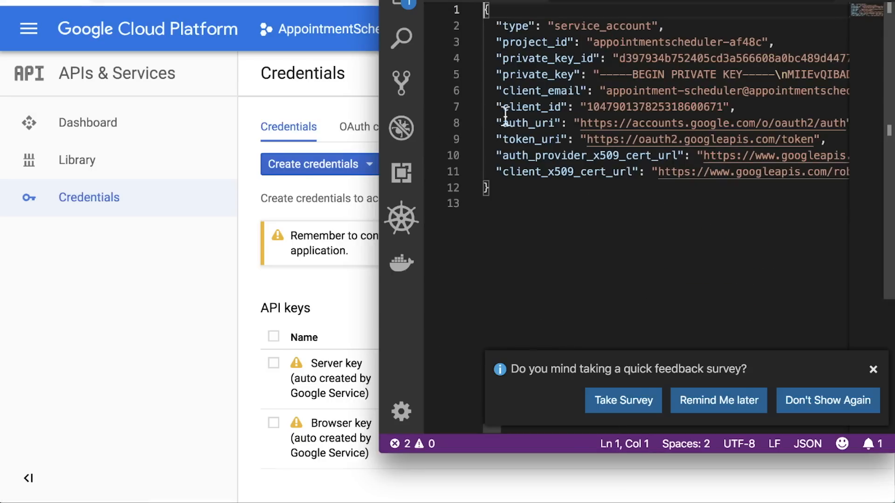
{"action": "mouse_move", "coordinate": [485, 116]}
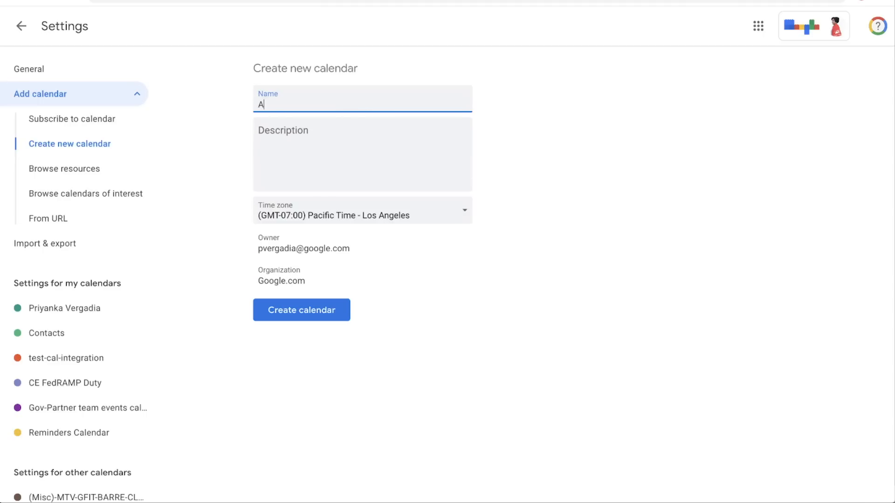
Create a new calendar named AppointmentCalendar with a Demo description.
{"action": "type", "text": "ppointmentCal"}
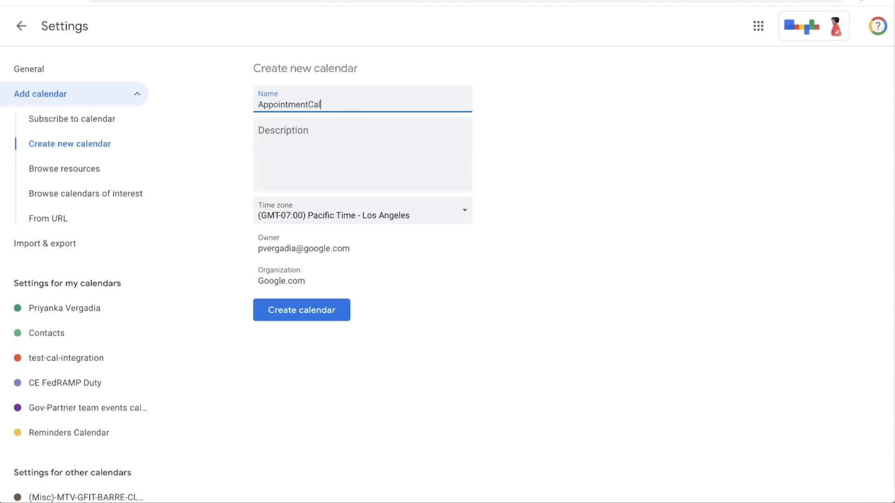
{"action": "type", "text": "Demo"}
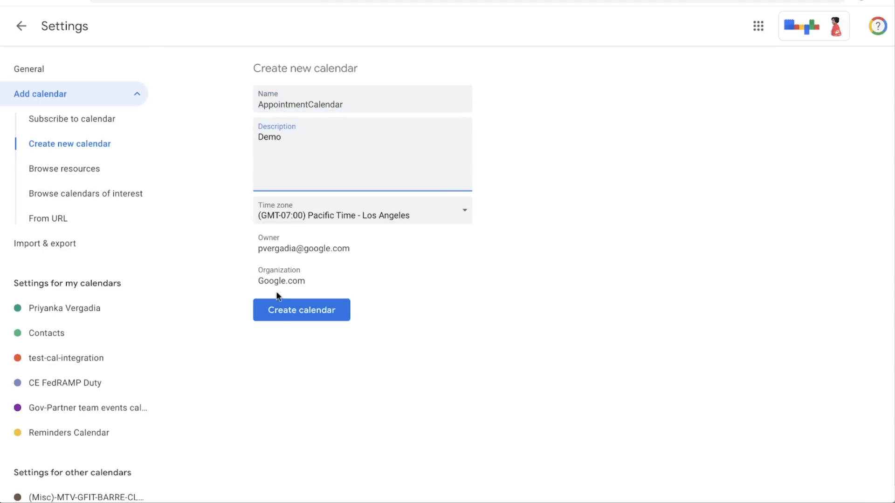
{"action": "left_click", "coordinate": [302, 311]}
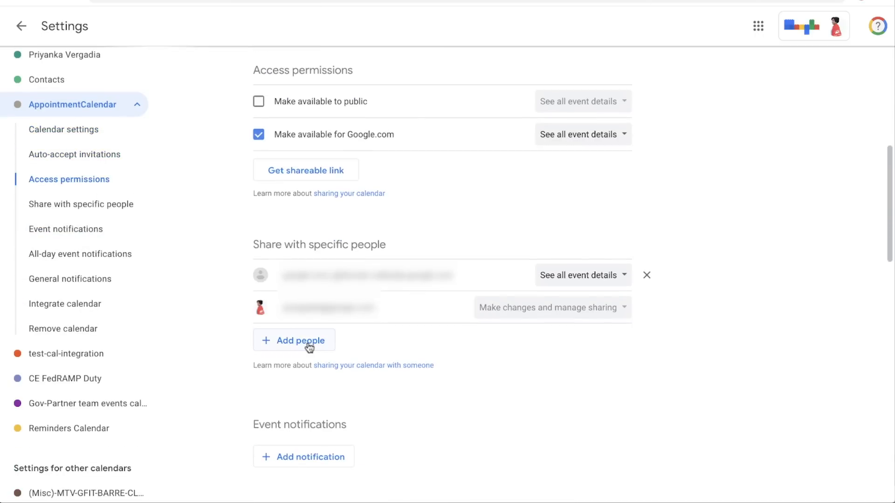
Share the calendar with the service account email, allowed to make changes to events.
{"action": "left_click", "coordinate": [295, 340]}
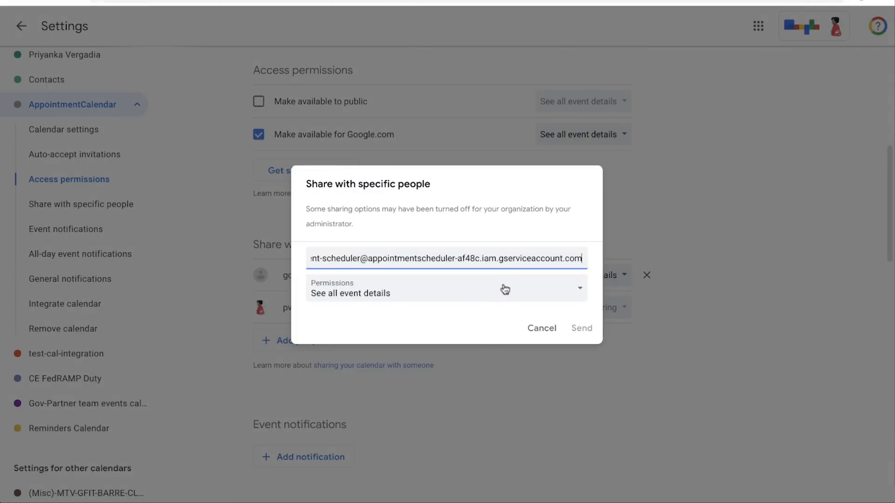
{"action": "left_click", "coordinate": [504, 288]}
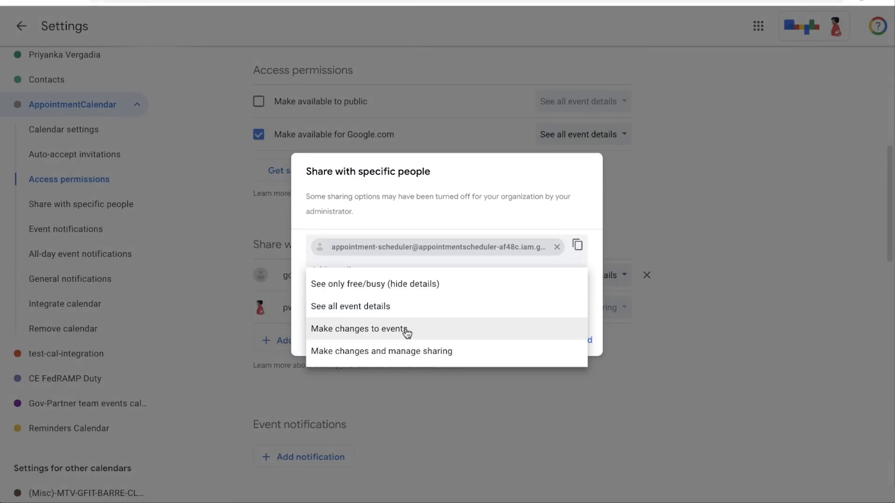
{"action": "left_click", "coordinate": [360, 328]}
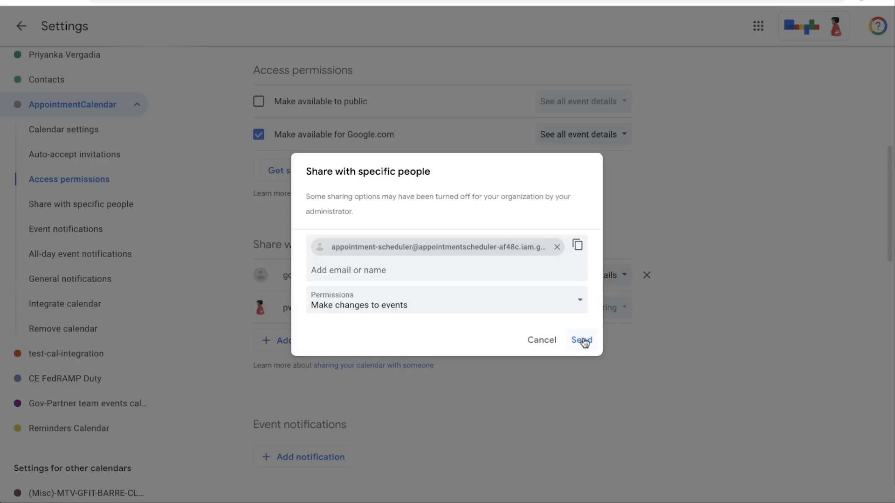
{"action": "left_click", "coordinate": [581, 339]}
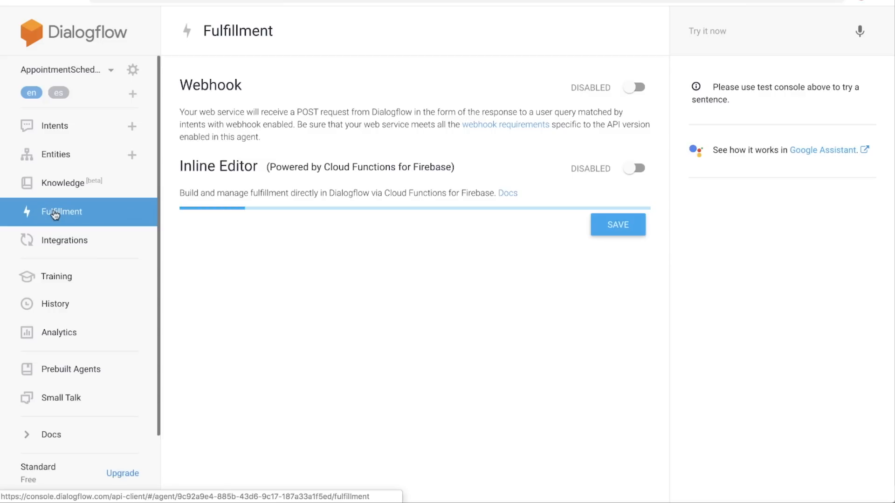
Enable the Inline Editor, review package.json's googleapis dependency, and return to index.js.
{"action": "left_click", "coordinate": [633, 168]}
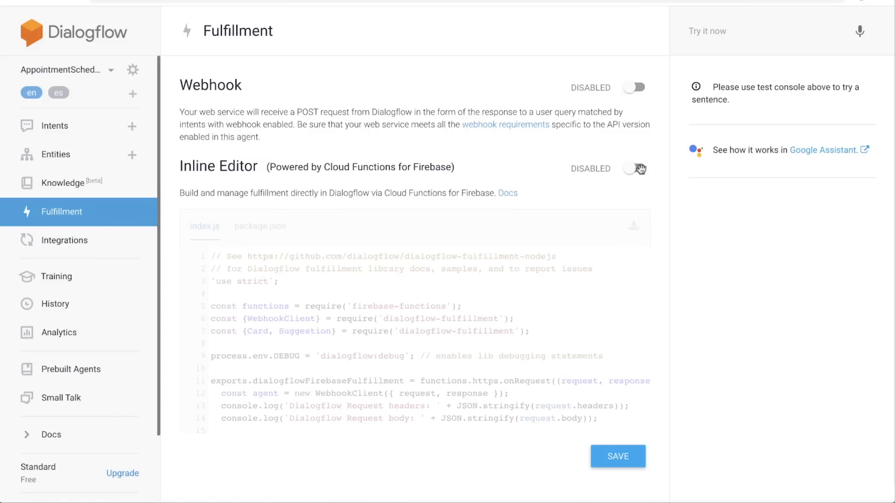
{"action": "left_click", "coordinate": [634, 168]}
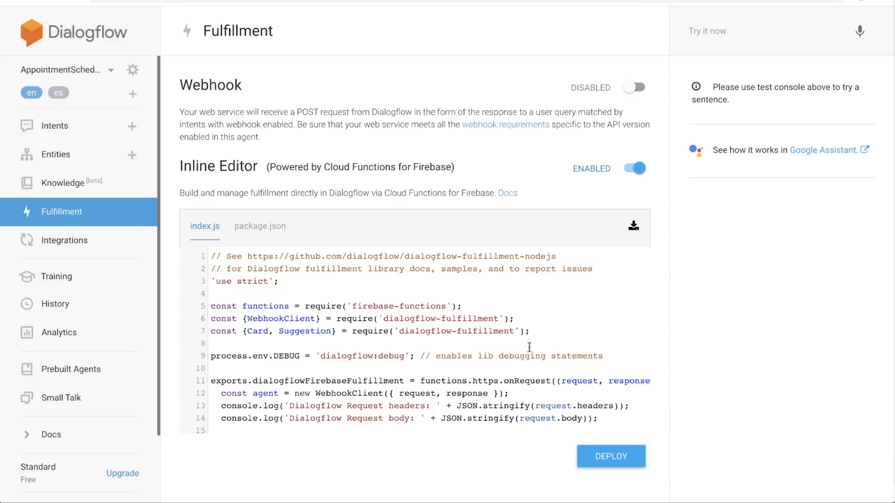
{"action": "left_click", "coordinate": [259, 225]}
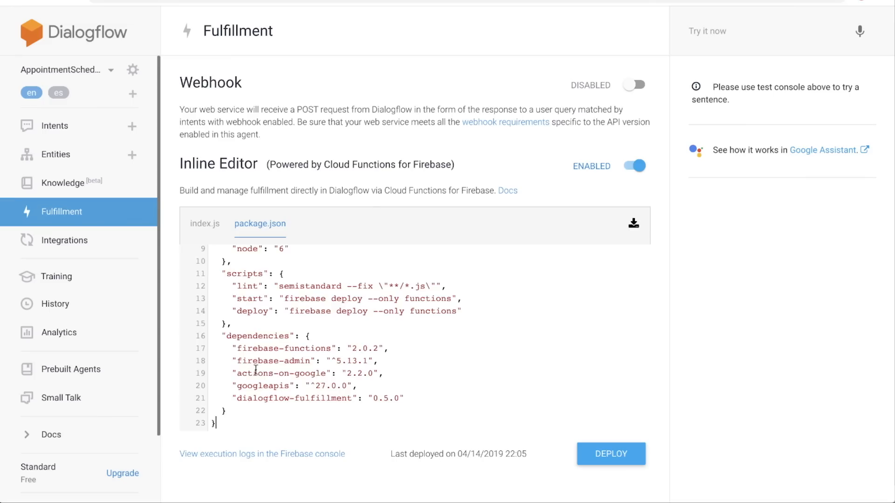
{"action": "left_click", "coordinate": [205, 224]}
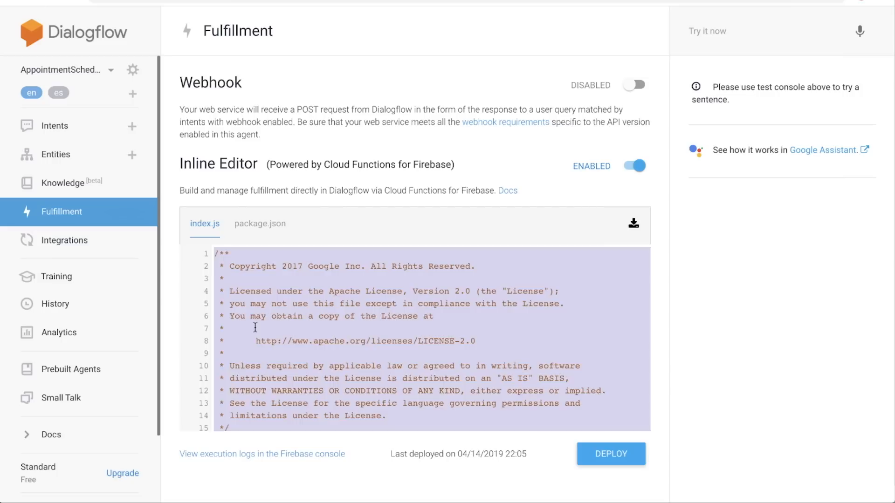
Review the pasted index.js code with its calendar ID, service account credentials and event-creating function.
{"action": "scroll", "scroll_direction": "down", "scroll_amount": 3}
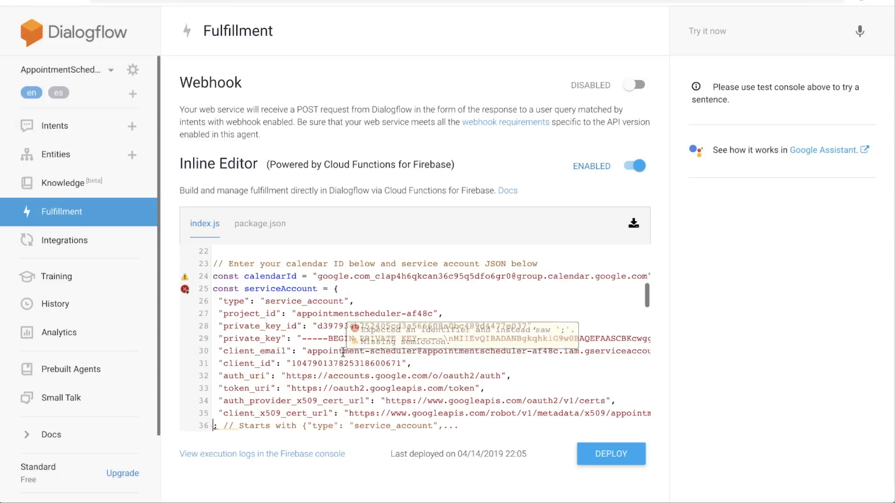
{"action": "scroll", "scroll_direction": "down", "scroll_amount": 3}
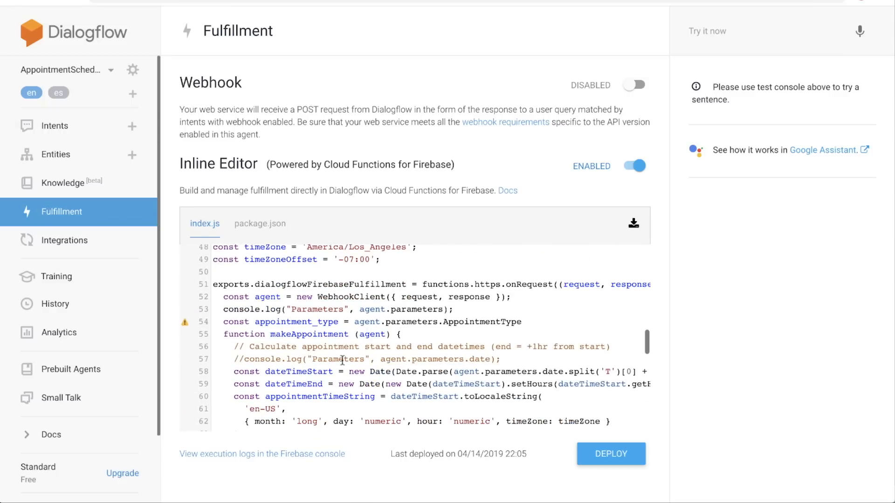
{"action": "scroll", "scroll_direction": "down", "scroll_amount": 3}
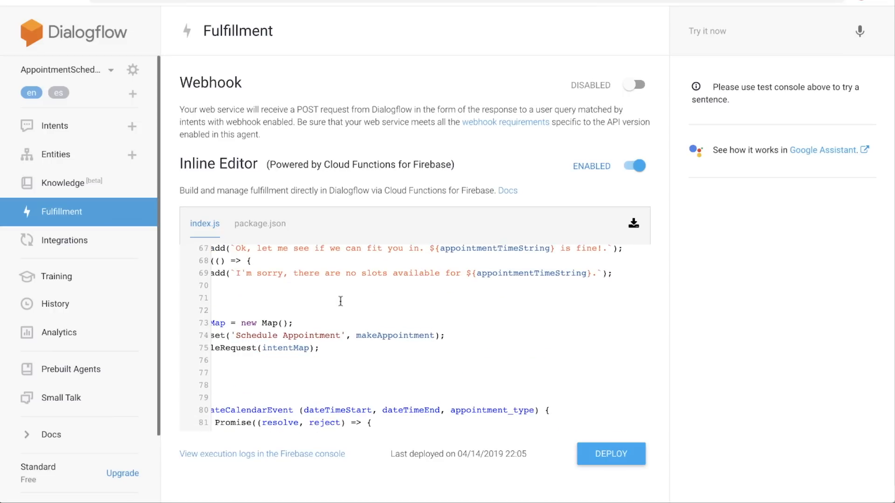
{"action": "scroll", "scroll_direction": "down", "scroll_amount": 3}
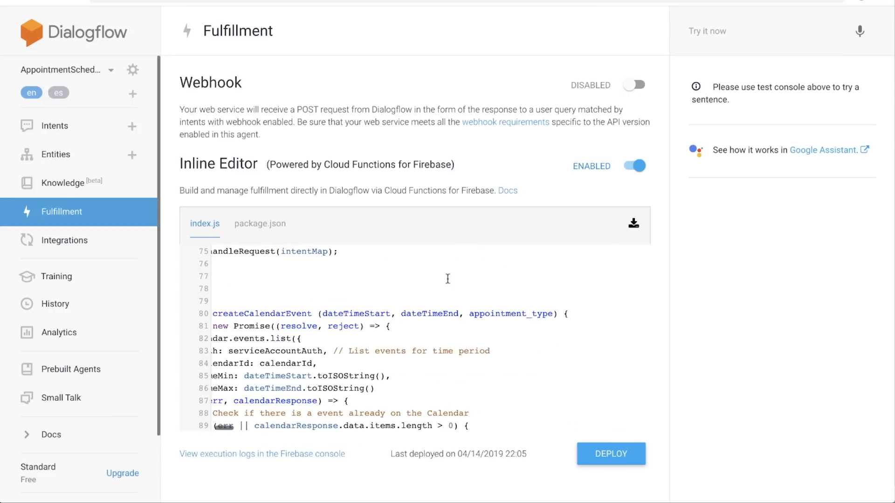
{"action": "scroll", "scroll_direction": "down", "scroll_amount": 3}
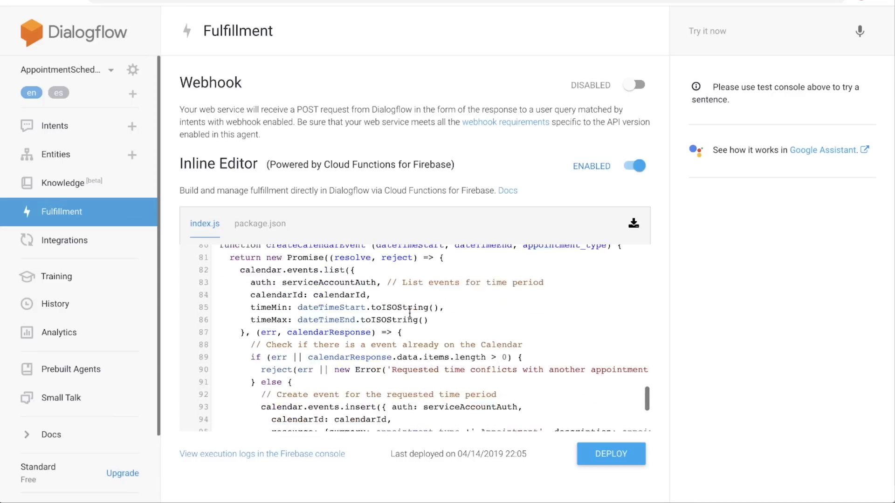
{"action": "scroll", "scroll_direction": "down", "scroll_amount": 3}
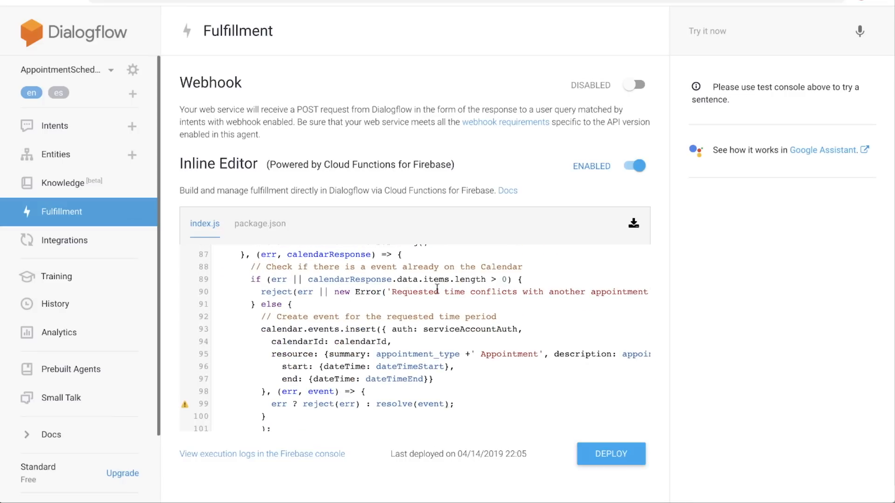
{"action": "scroll", "scroll_direction": "down", "scroll_amount": 3}
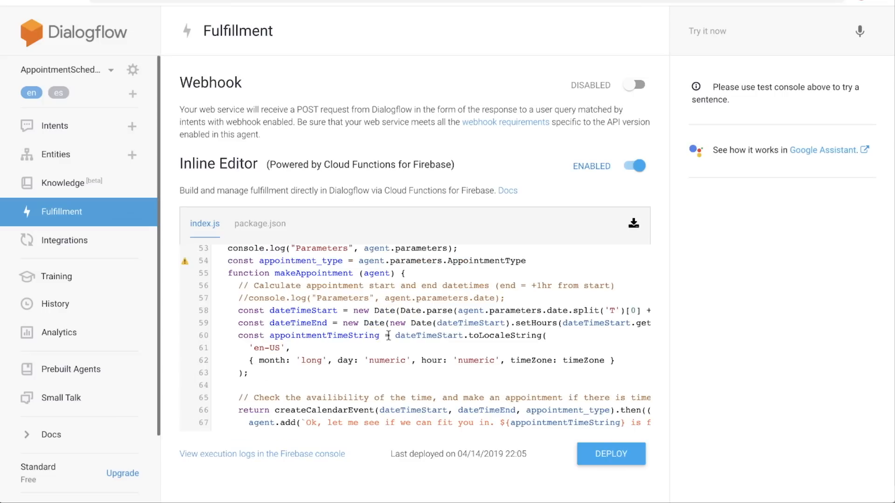
Deploy the fulfillment code as a Cloud Function and save the webhook.
{"action": "scroll", "scroll_direction": "down", "scroll_amount": 3}
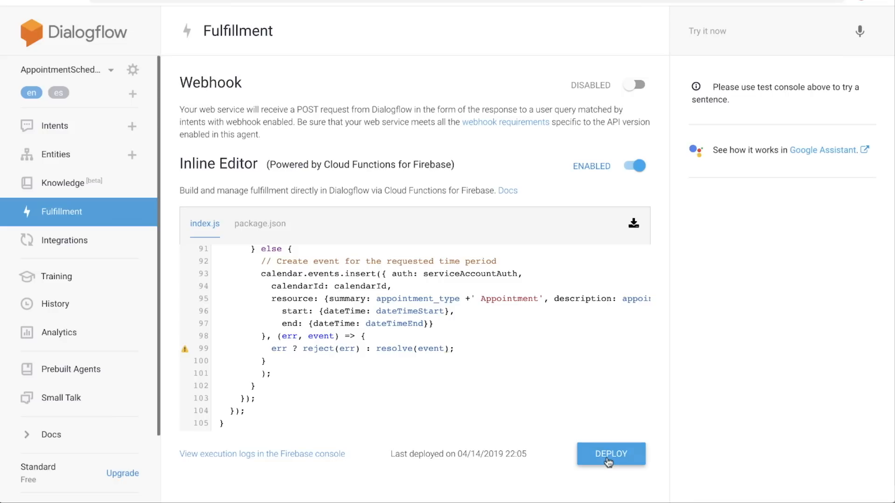
{"action": "left_click", "coordinate": [610, 454]}
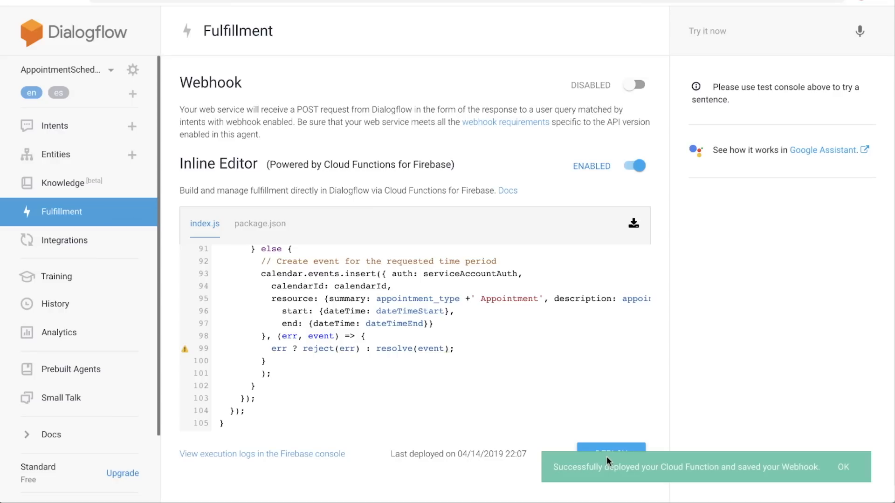
Enable the webhook call under Fulfillment in the Schedule Appointment intent and save it.
{"action": "left_click", "coordinate": [54, 126]}
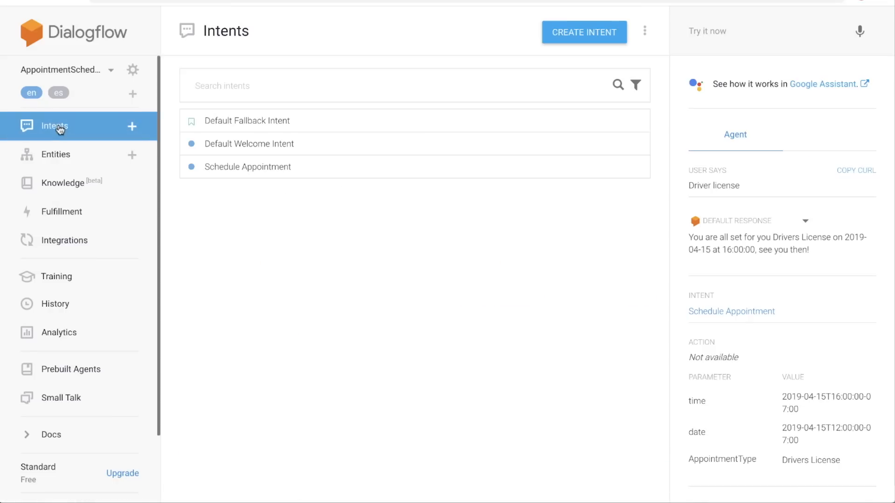
{"action": "left_click", "coordinate": [248, 166]}
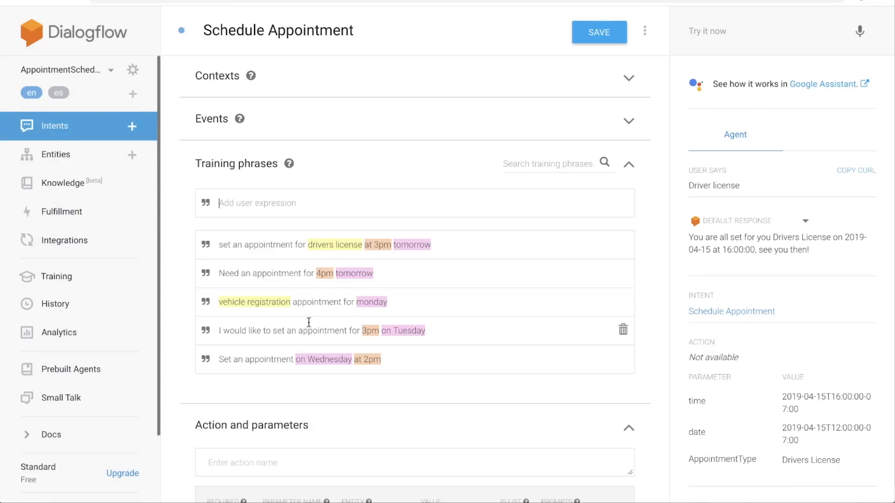
{"action": "scroll", "scroll_direction": "down", "scroll_amount": 3}
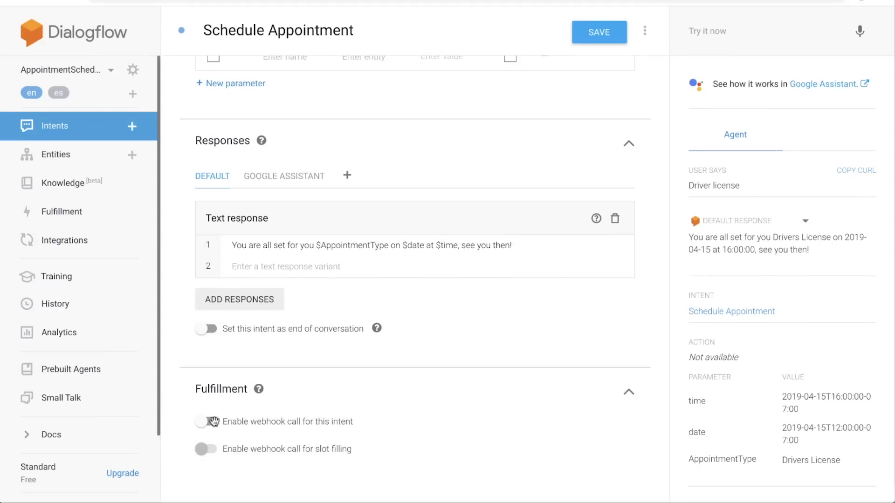
{"action": "left_click", "coordinate": [206, 422]}
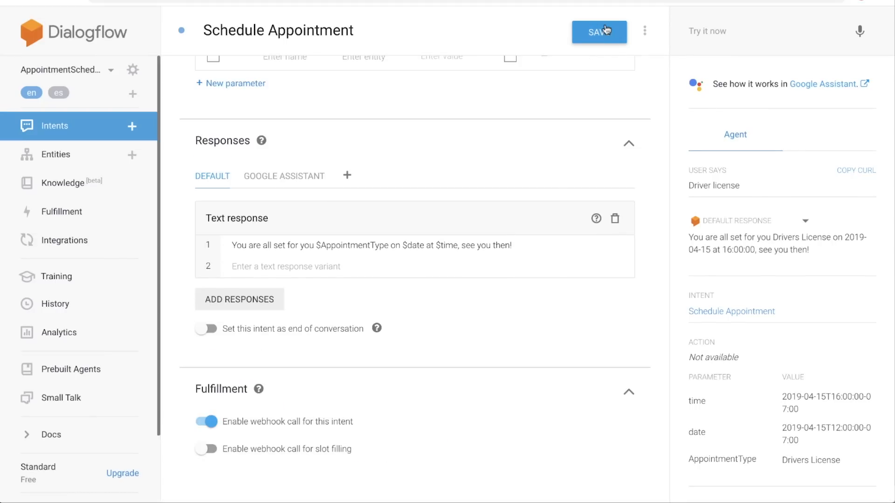
{"action": "left_click", "coordinate": [599, 31]}
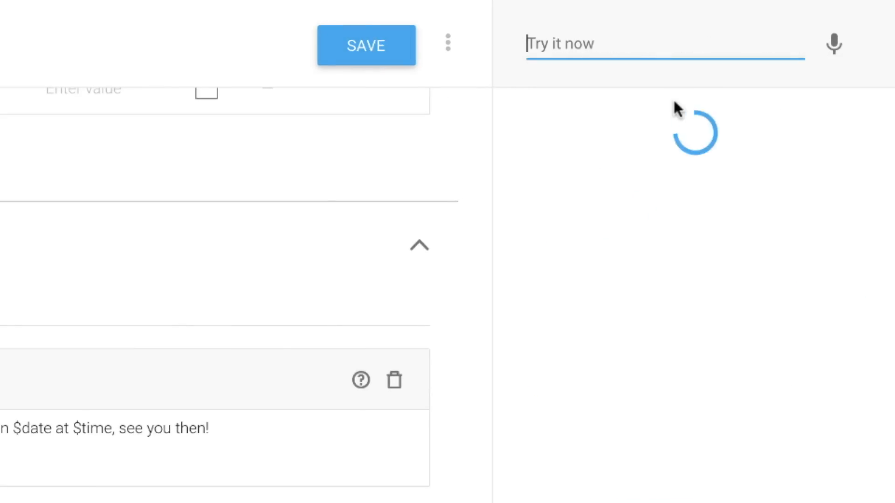
Book a Driver license appointment for April 15, 4 PM in the test console.
{"action": "type", "text": "Di"}
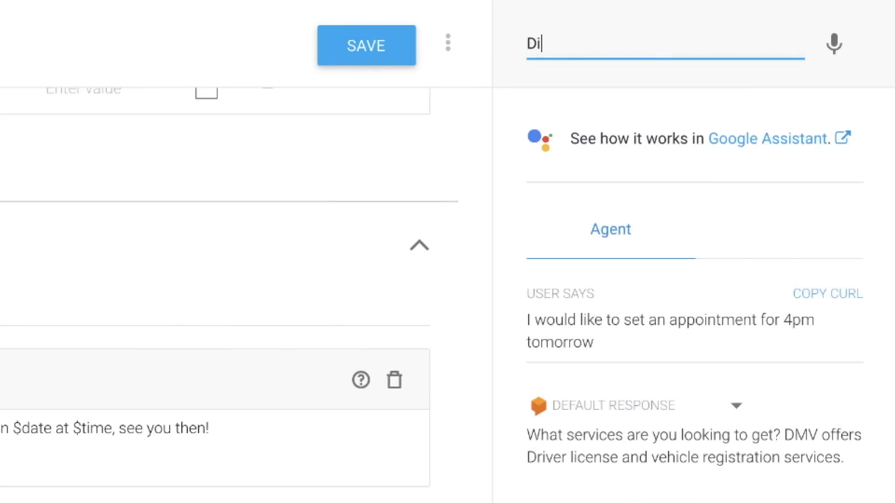
{"action": "type", "text": "Driver license"}
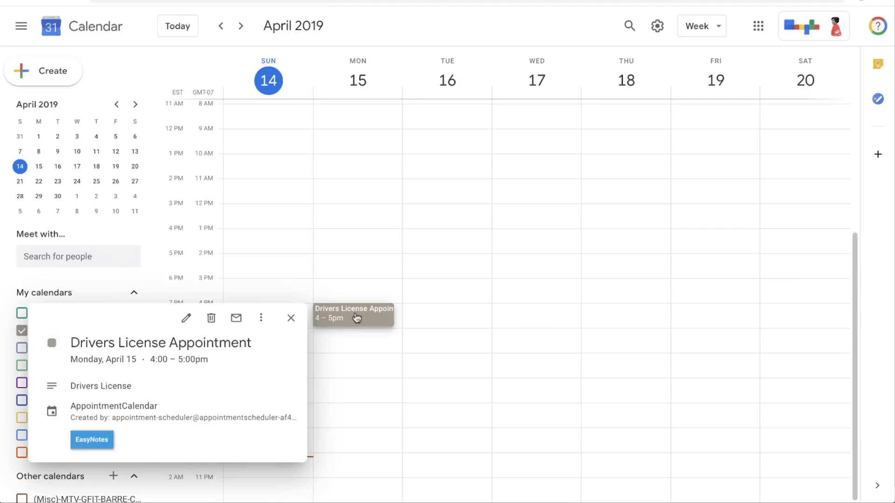
{"action": "mouse_move", "coordinate": [119, 390]}
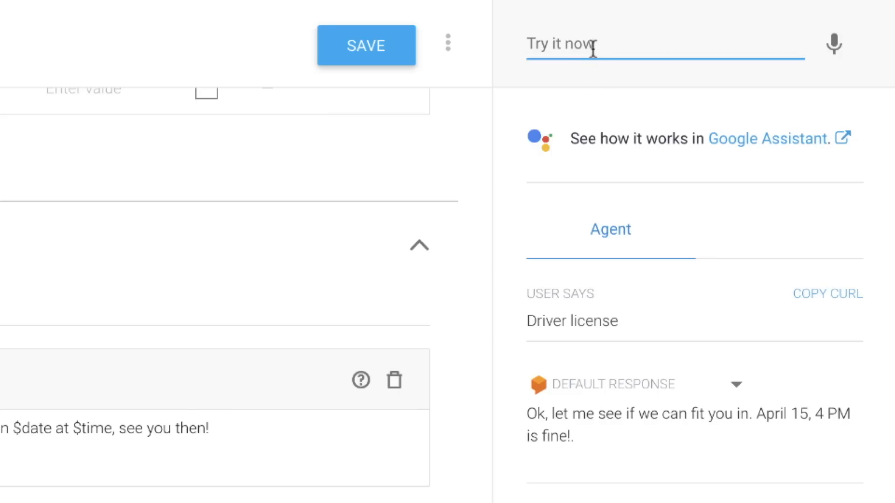
Request the same slot for vehicle registration and see the agent decline it.
{"action": "type", "text": "i"}
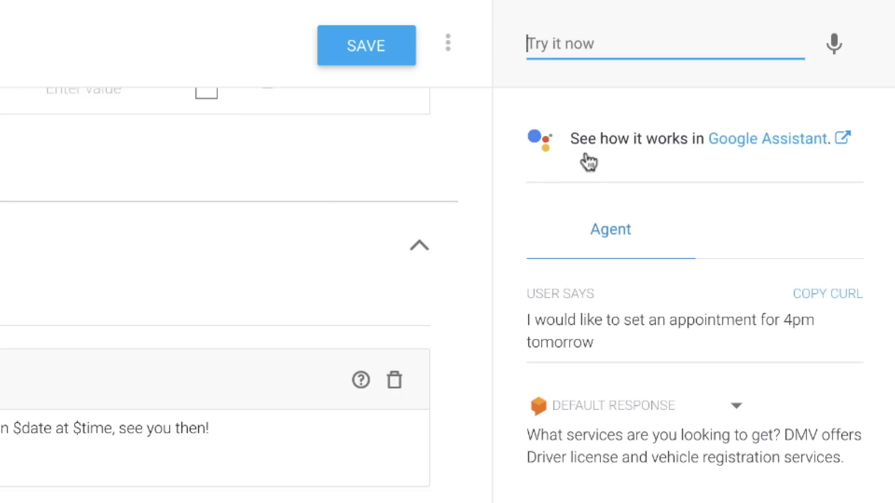
{"action": "type", "text": "vehicle registration"}
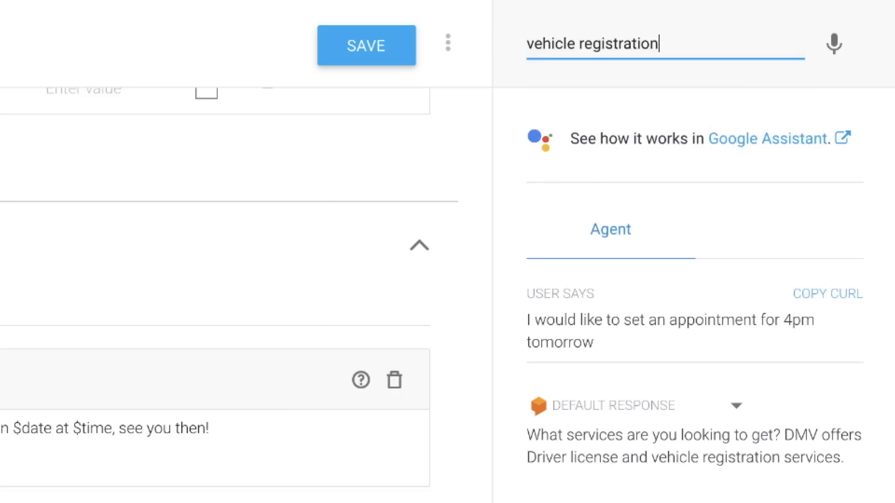
{"action": "key", "text": "Enter"}
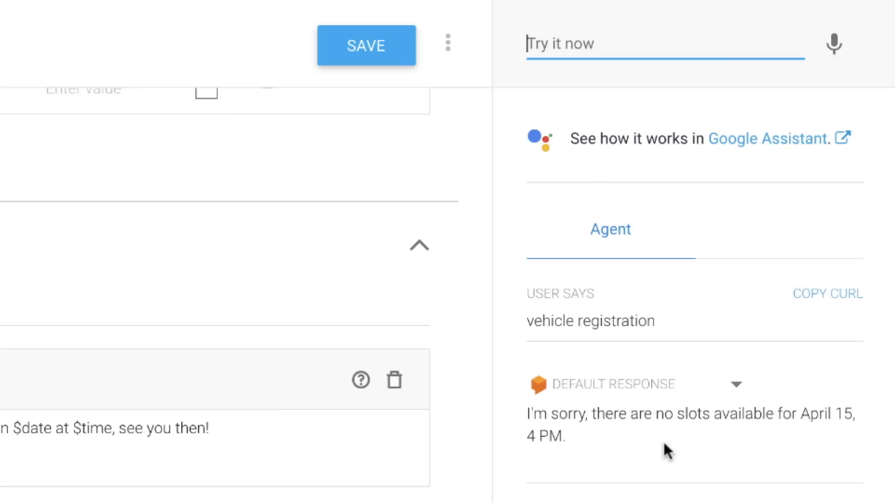